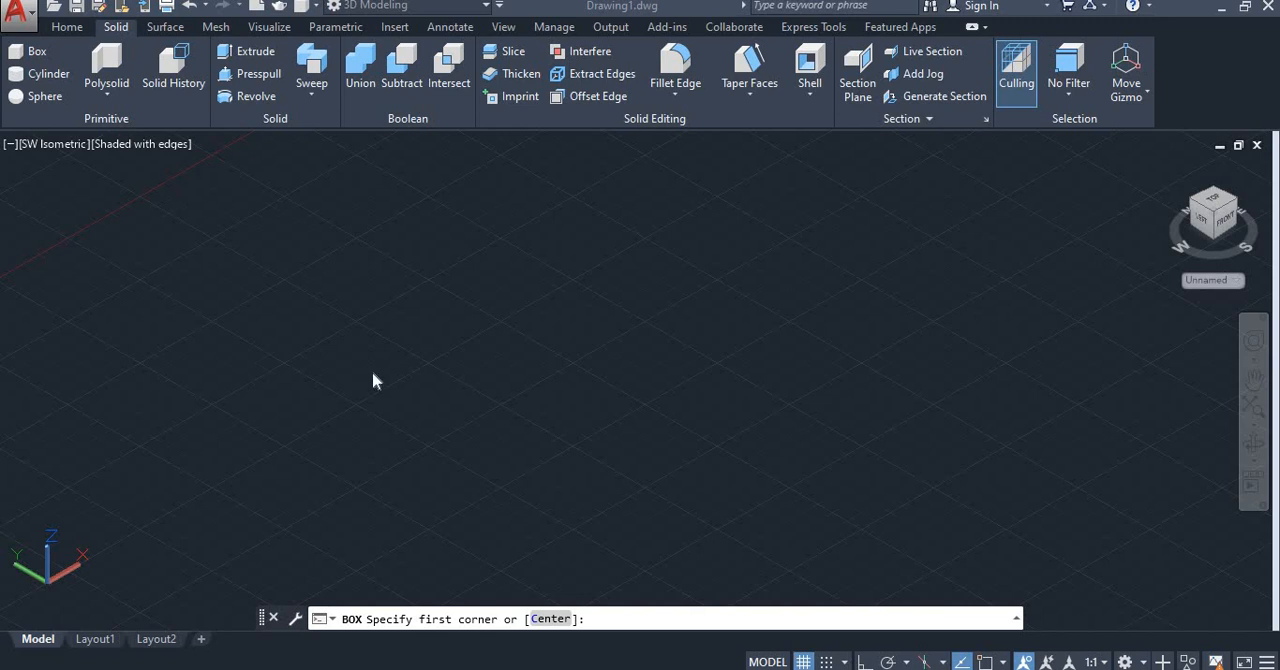
{"action": "mouse_move", "coordinate": [372, 358]}
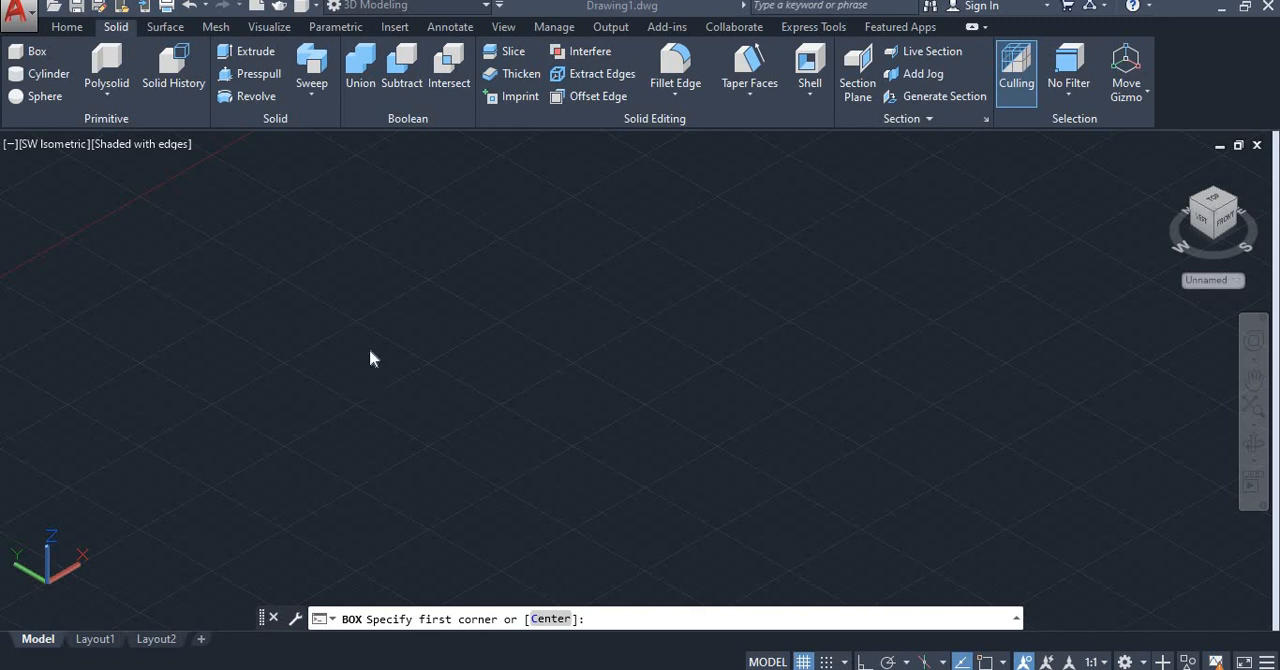
{"action": "mouse_move", "coordinate": [377, 345]}
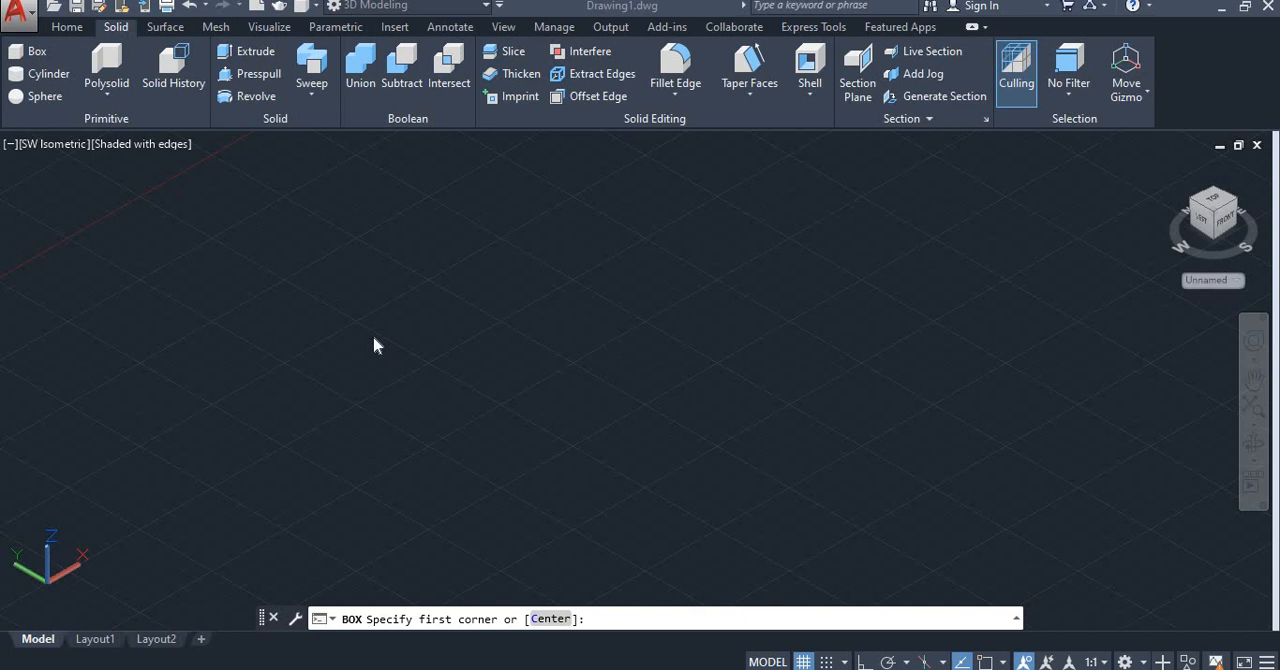
{"action": "mouse_move", "coordinate": [575, 136]}
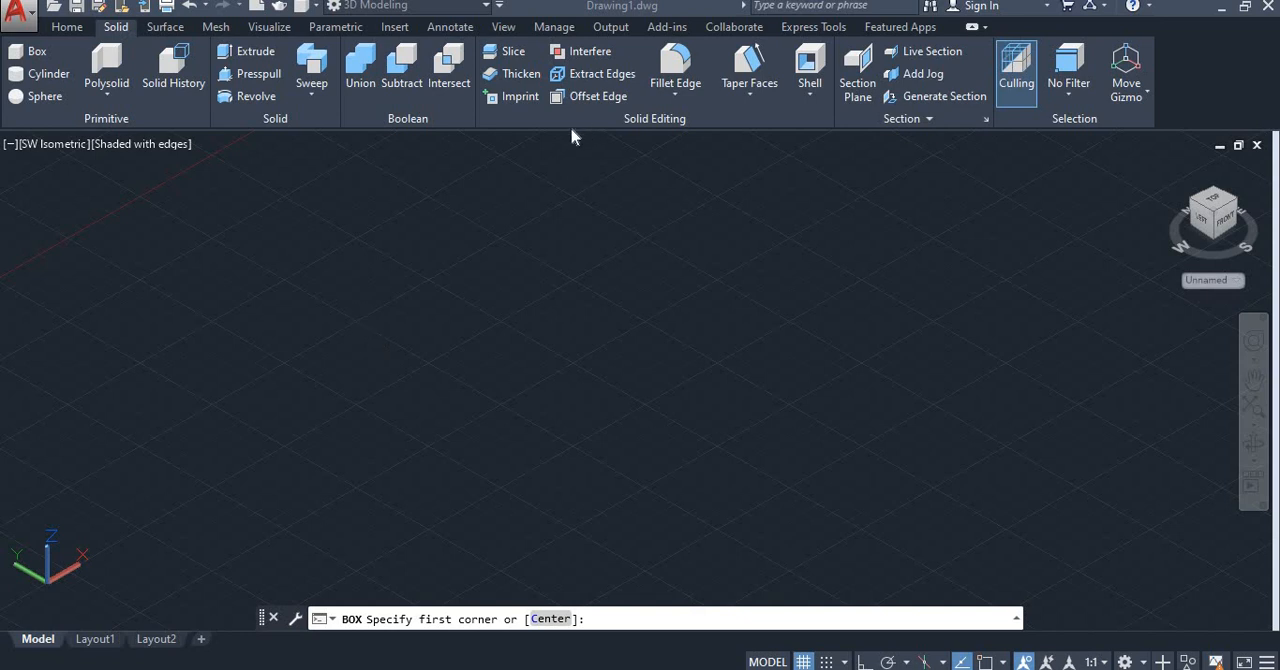
{"action": "mouse_move", "coordinate": [959, 48]}
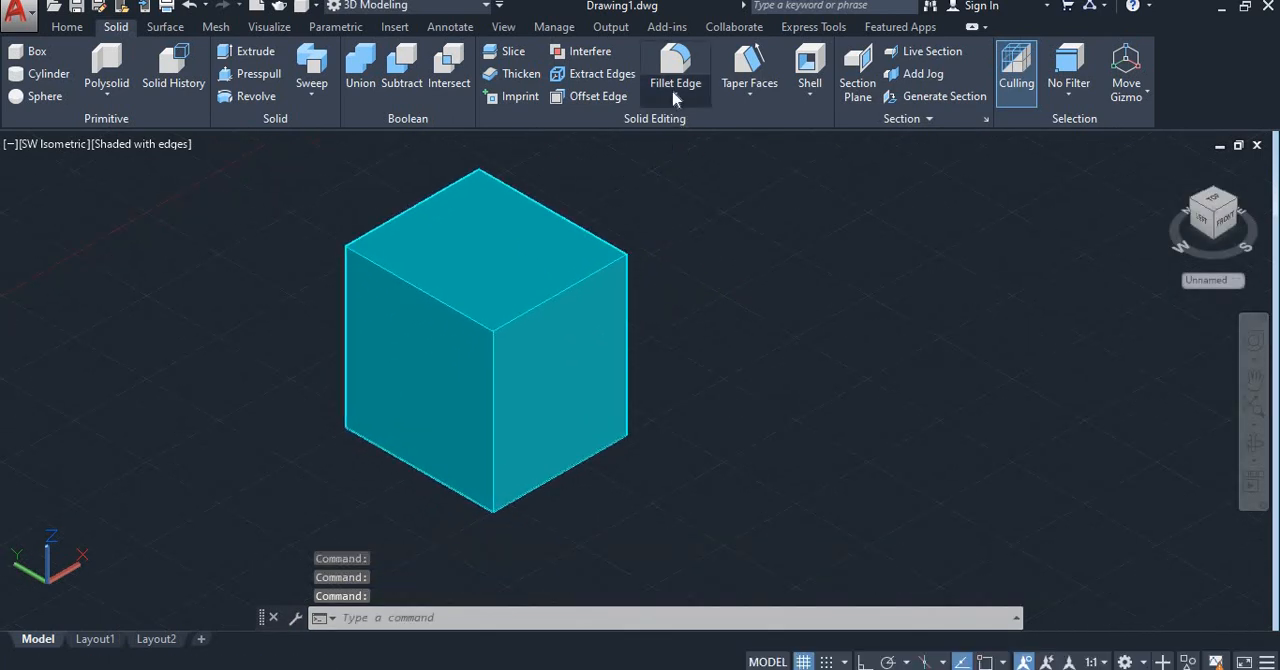
Step: Round the box's top edge with Fillet Edge, entering a radius of 25
{"action": "left_click", "coordinate": [675, 70]}
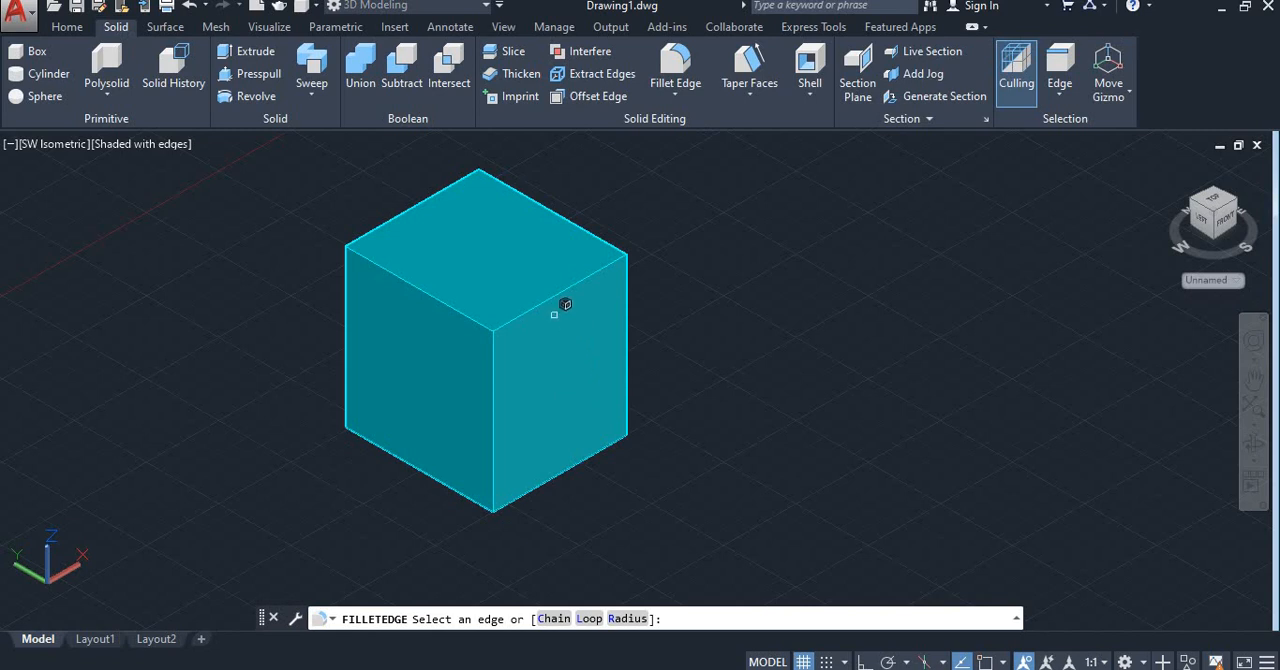
{"action": "left_click", "coordinate": [560, 313]}
{"action": "type", "text": "R"}
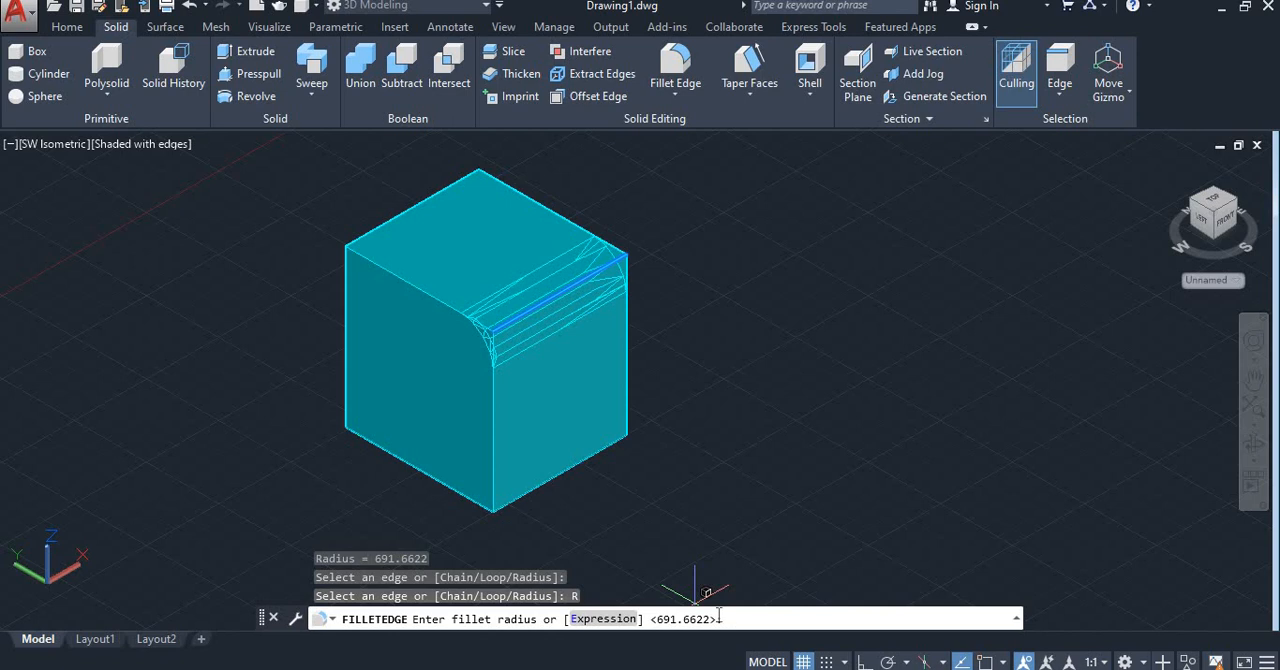
{"action": "type", "text": "25"}
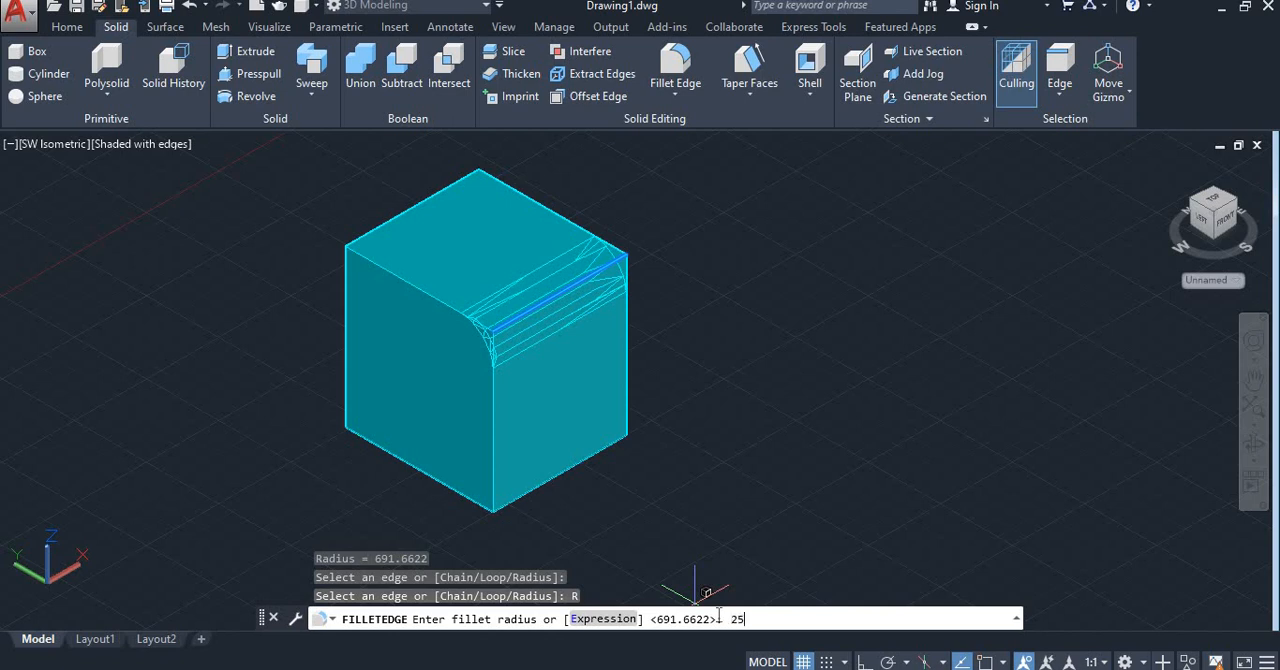
{"action": "key", "text": "Backspace"}
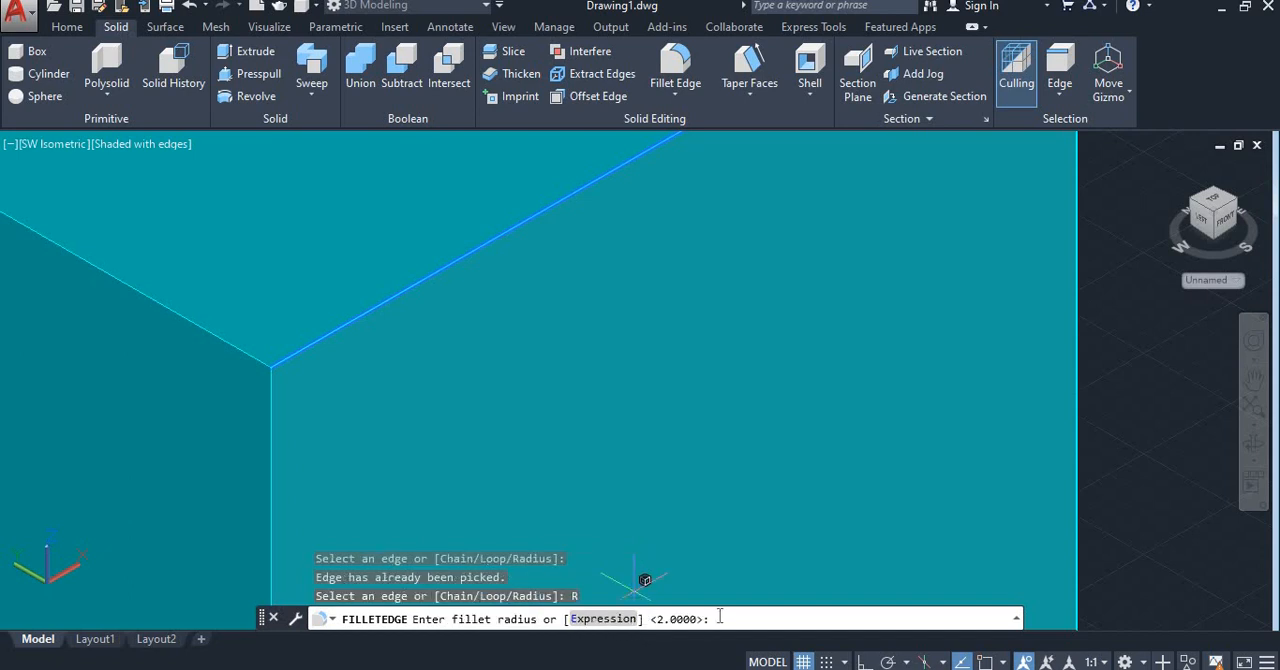
{"action": "mouse_move", "coordinate": [282, 357]}
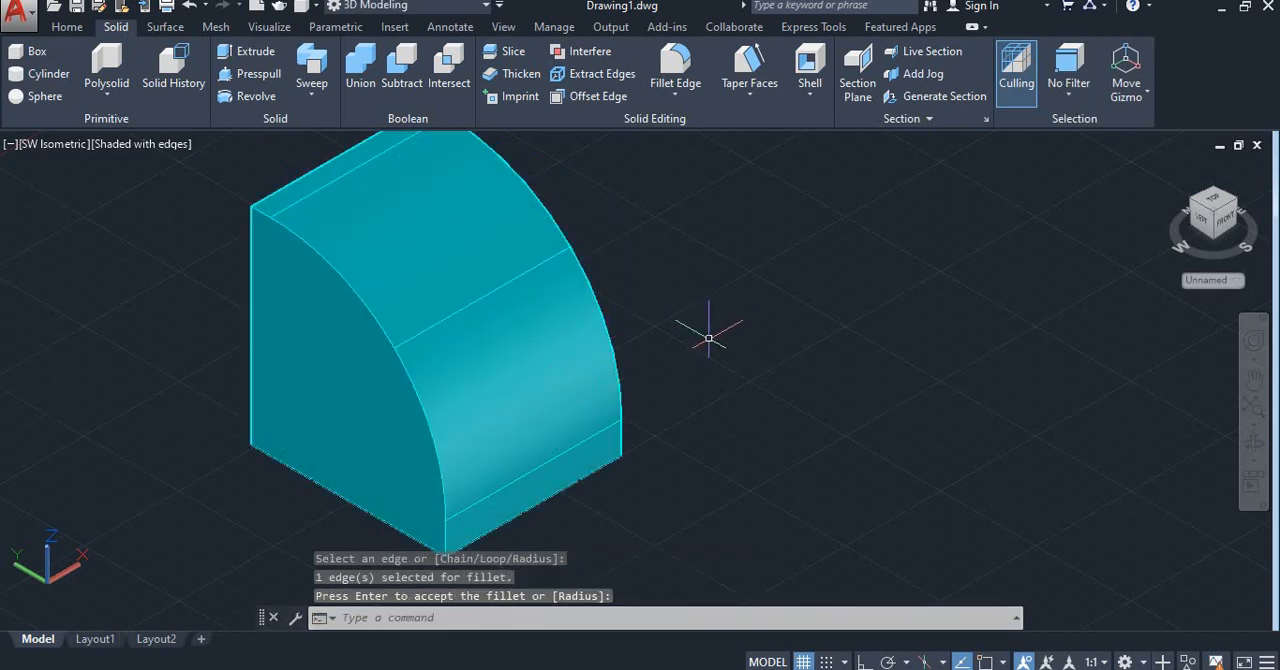
{"action": "key", "text": "Return"}
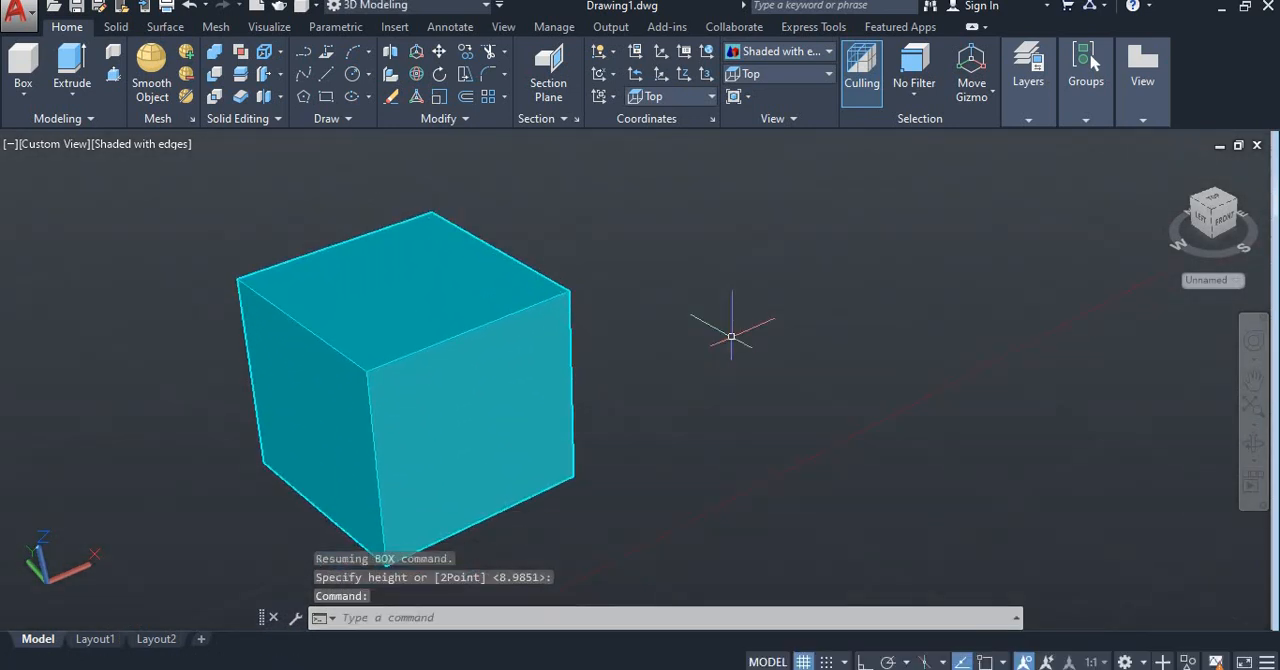
Step: Chamfer a vertical box edge with CHAMFER using distance 1, then orbit to inspect it
{"action": "type", "text": "CHA"}
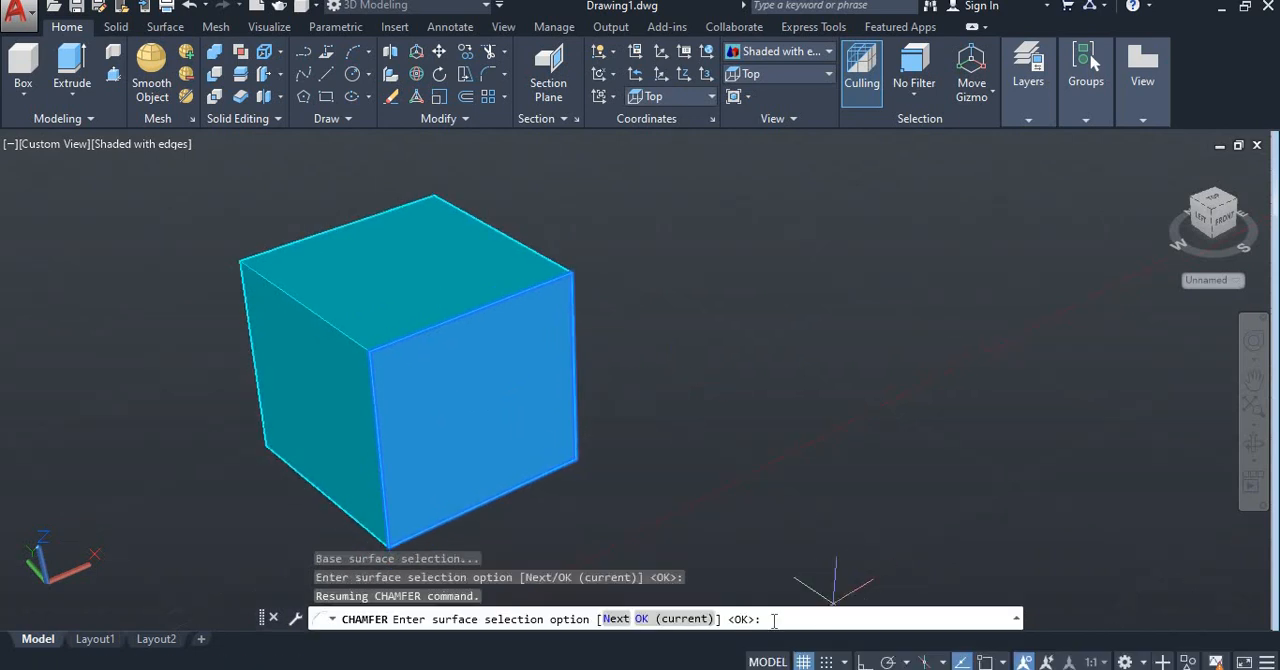
{"action": "mouse_move", "coordinate": [378, 352]}
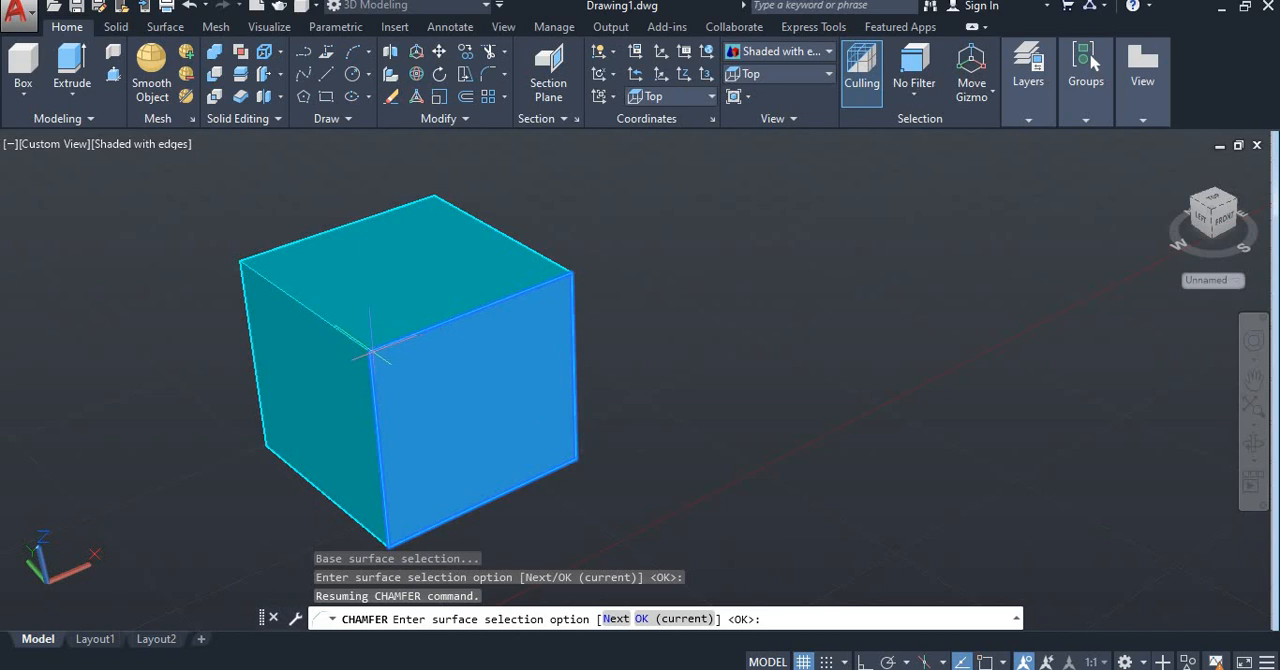
{"action": "mouse_move", "coordinate": [435, 490]}
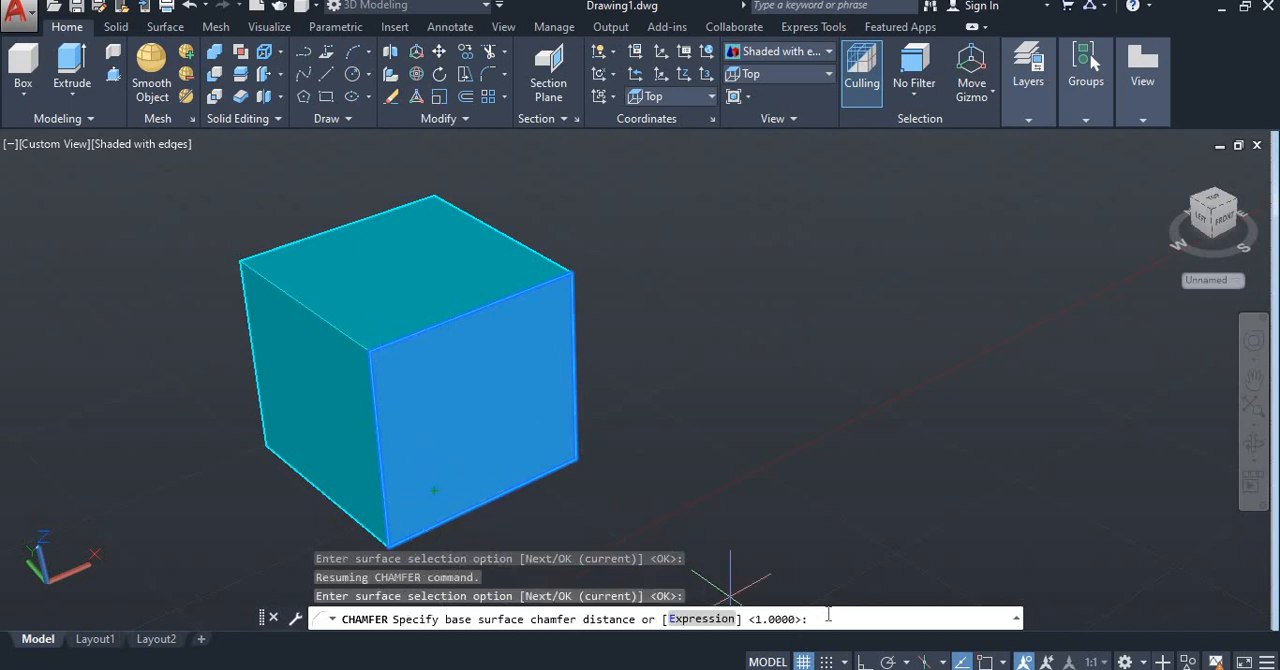
{"action": "mouse_move", "coordinate": [855, 600]}
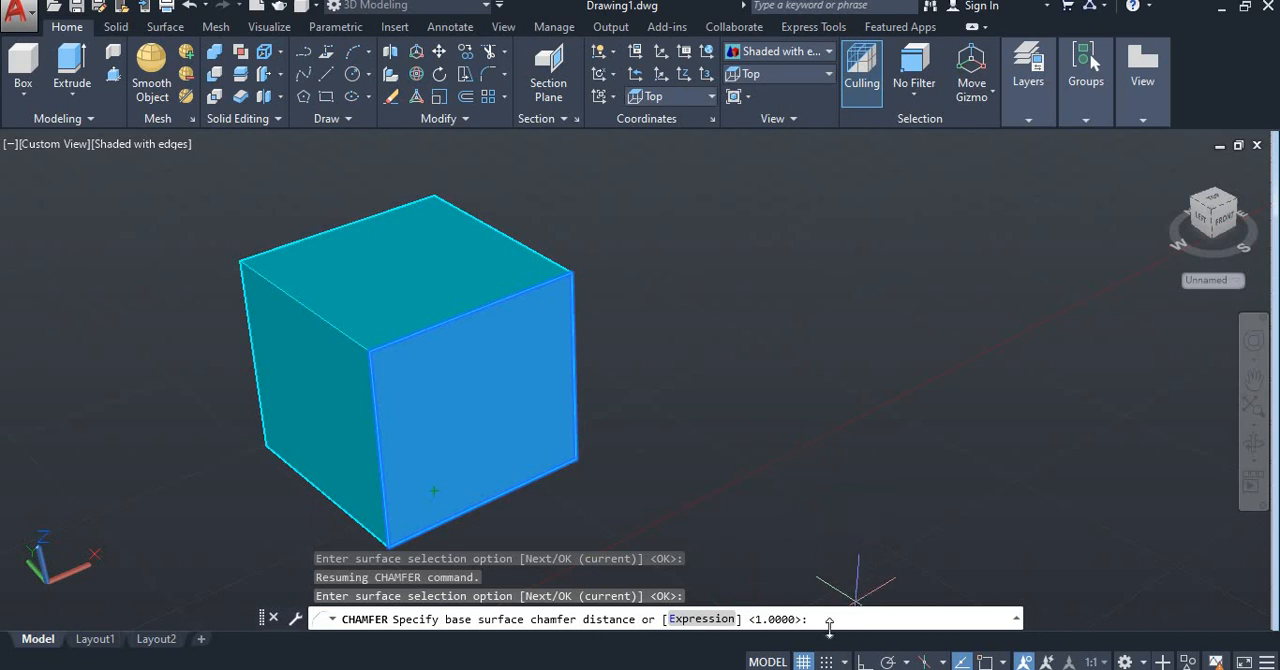
{"action": "type", "text": "1"}
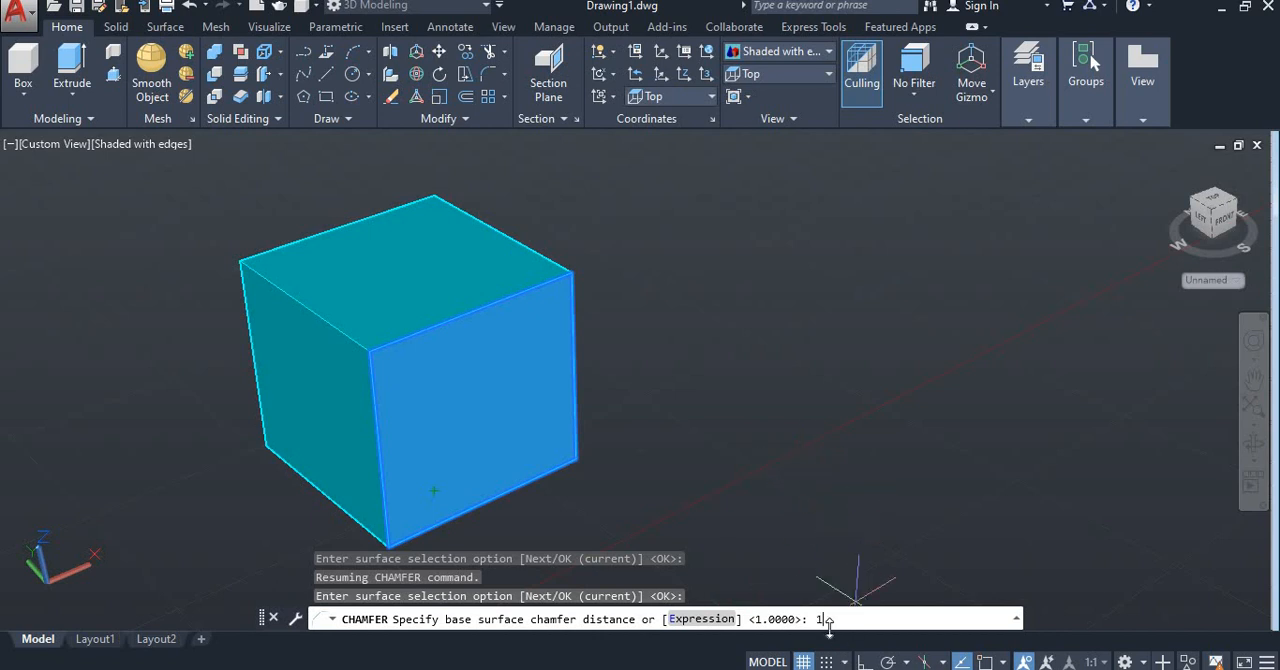
{"action": "key", "text": "Return"}
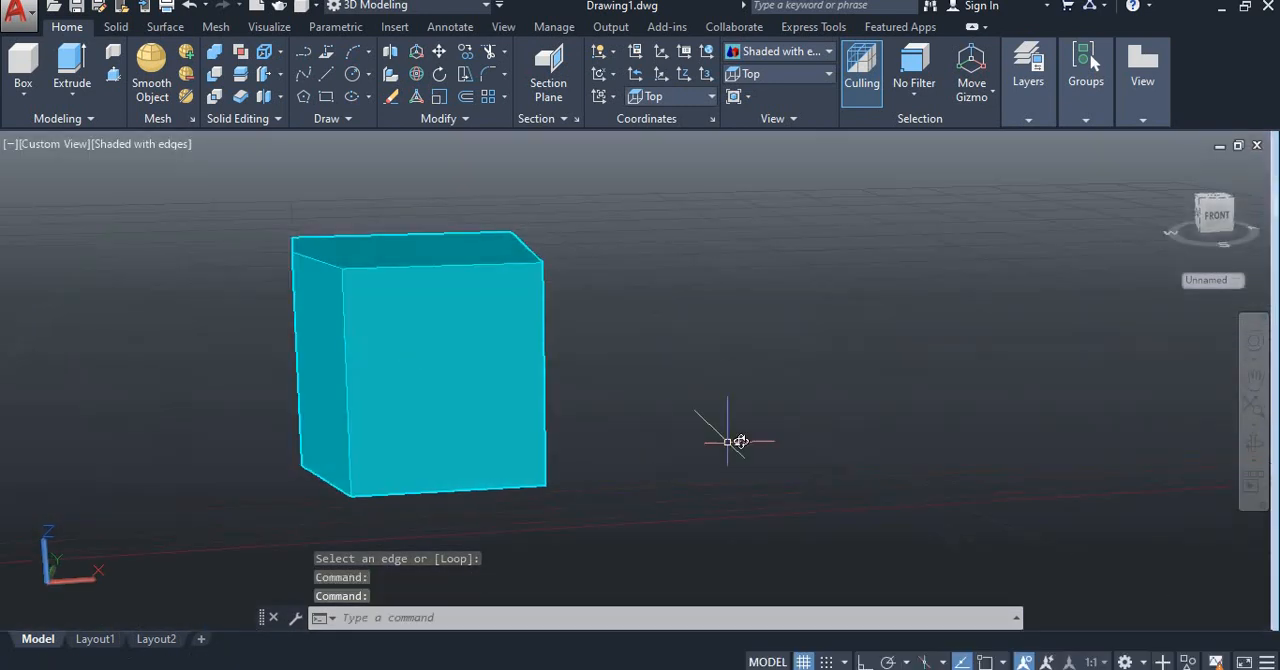
{"action": "left_click_drag", "start_coordinate": [730, 440], "coordinate": [710, 470]}
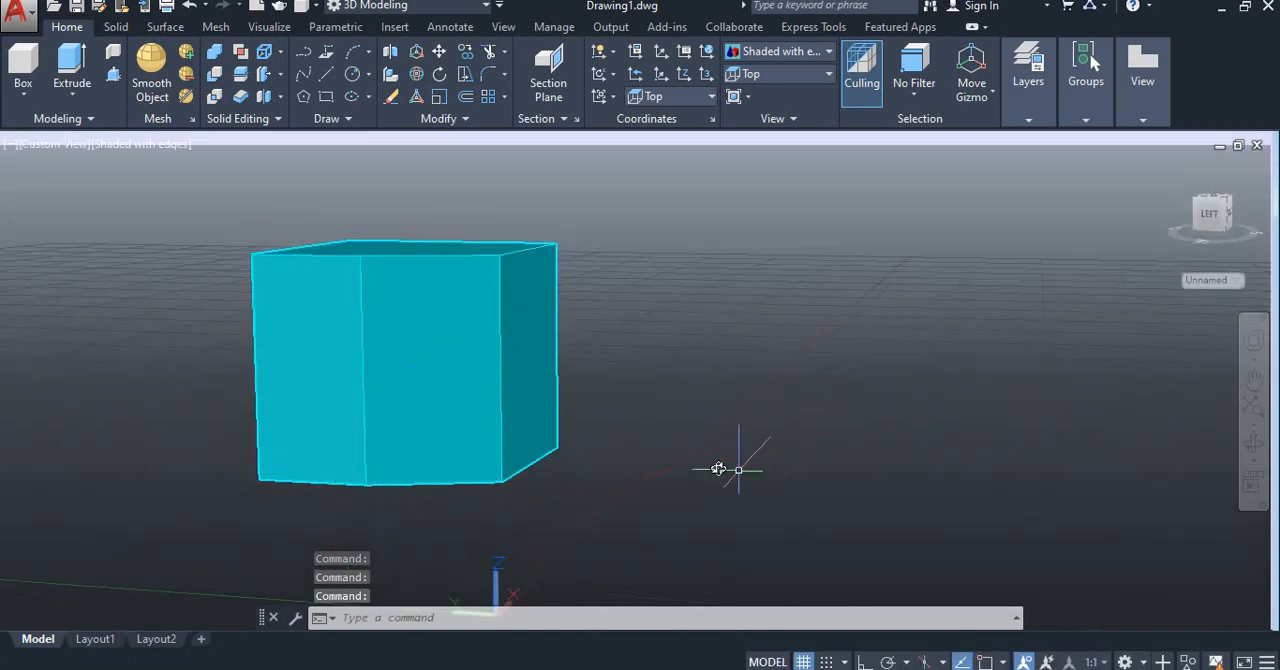
{"action": "left_click_drag", "start_coordinate": [718, 468], "coordinate": [706, 461]}
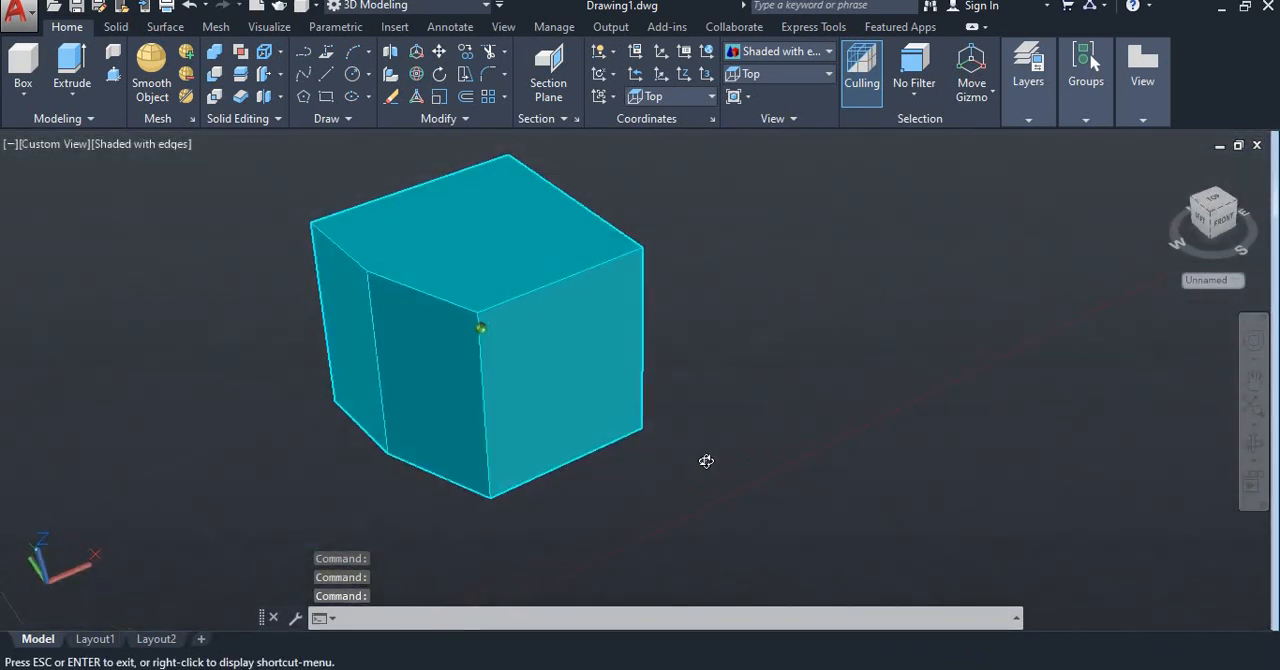